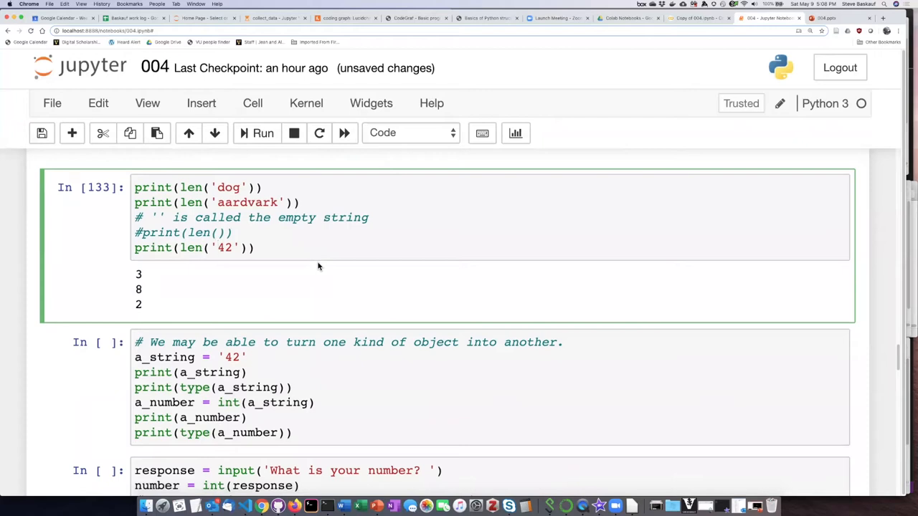
Scroll to the a_string conversion cell and highlight its int() call
scroll("down", 3)
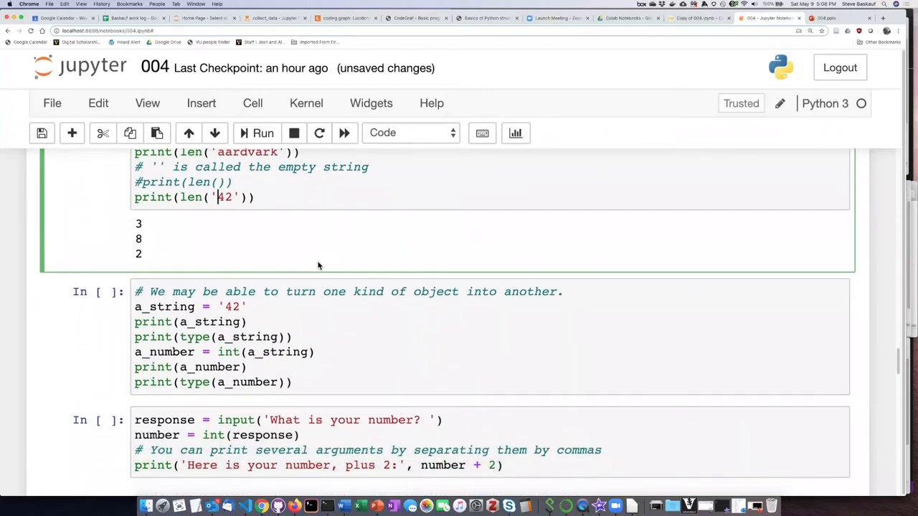
scroll("down", 3)
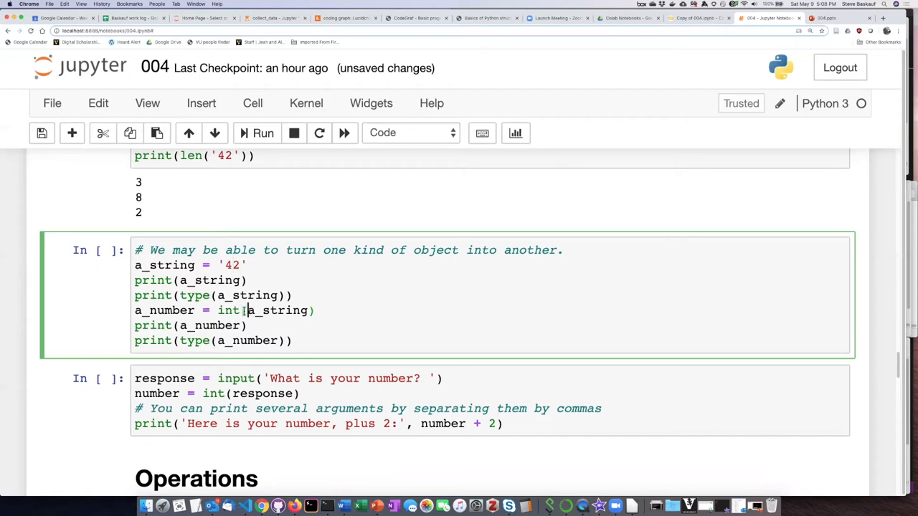
double_click(227, 309)
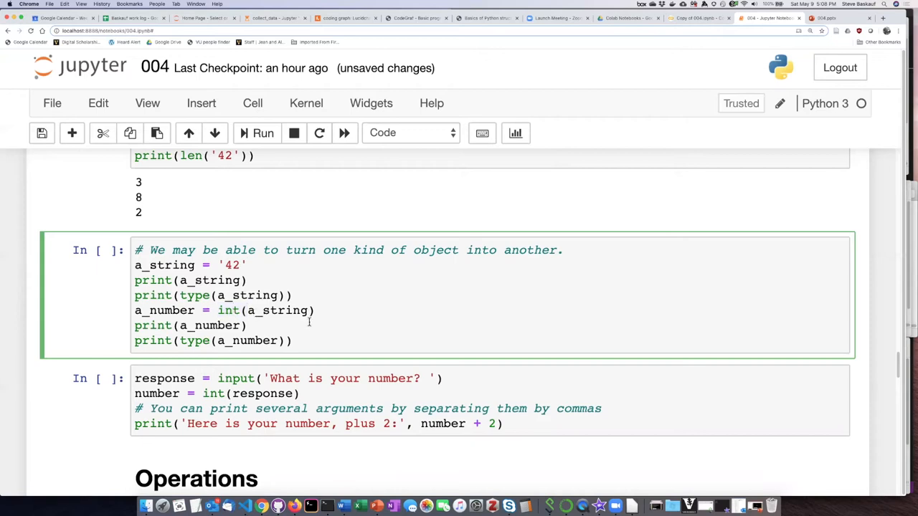
left_click(211, 310)
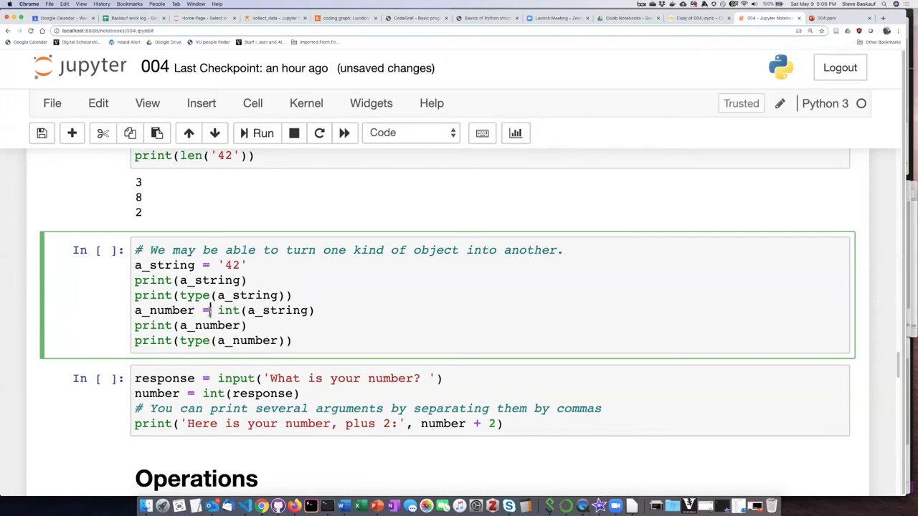
double_click(164, 311)
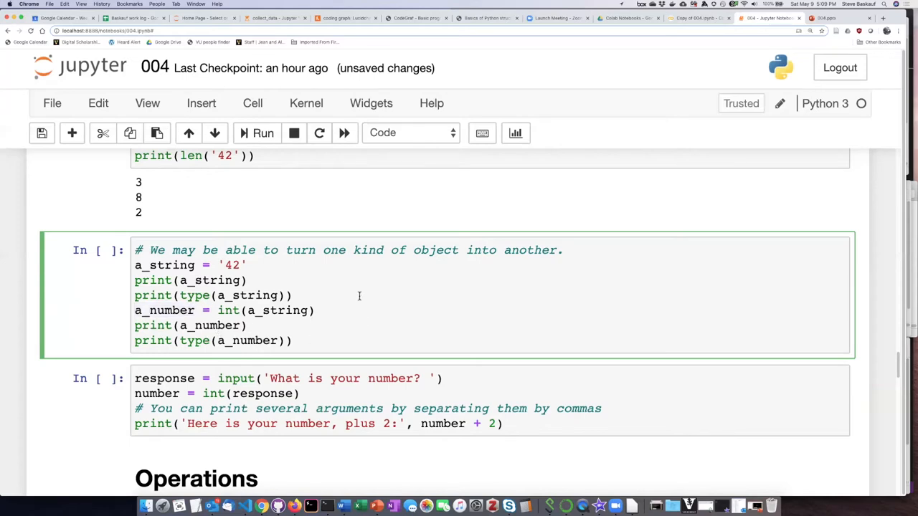
Run the cell showing 42 as str then int, and highlight a_number
left_click(263, 133)
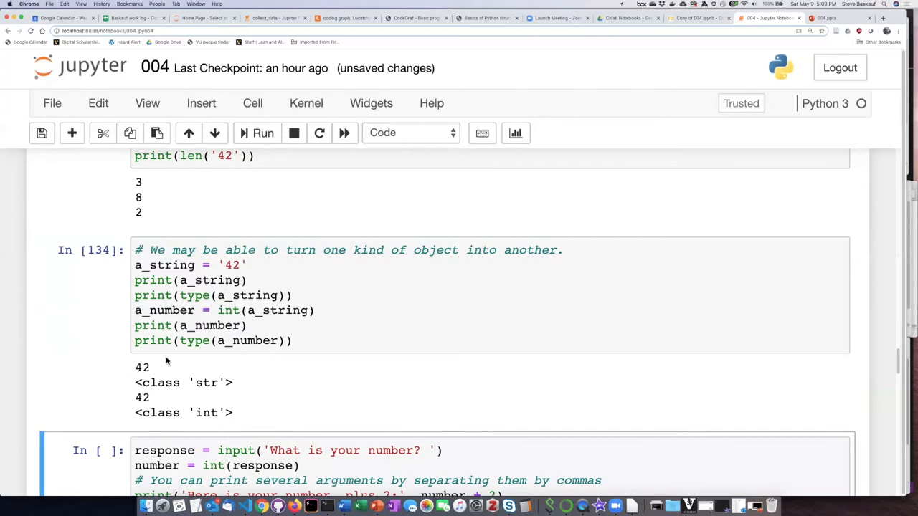
mouse_move(159, 367)
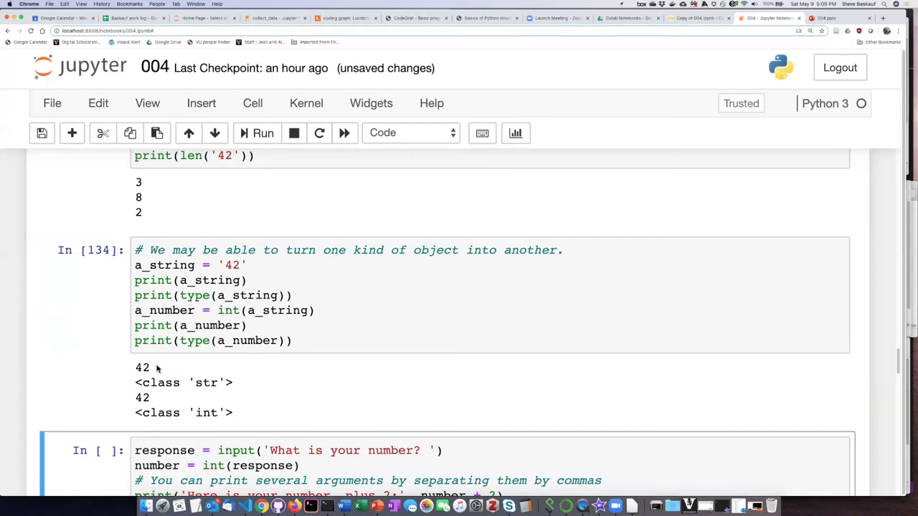
double_click(141, 367)
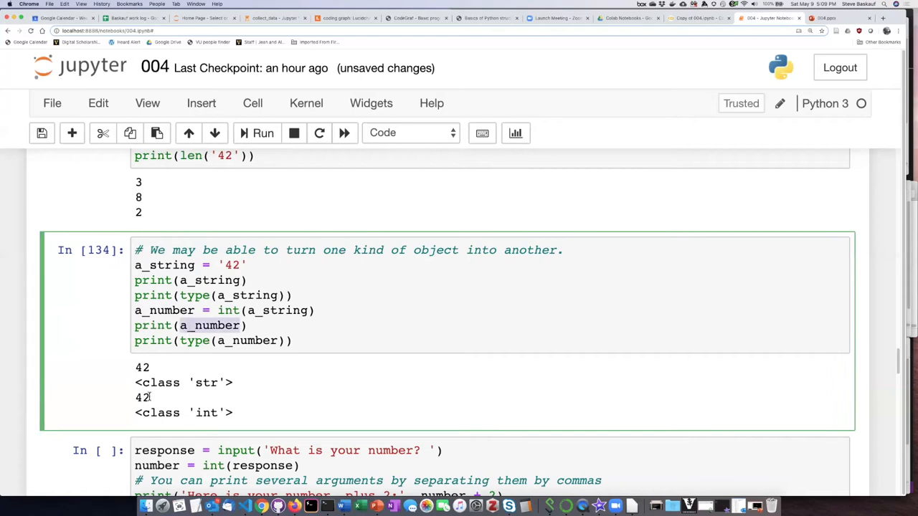
double_click(142, 397)
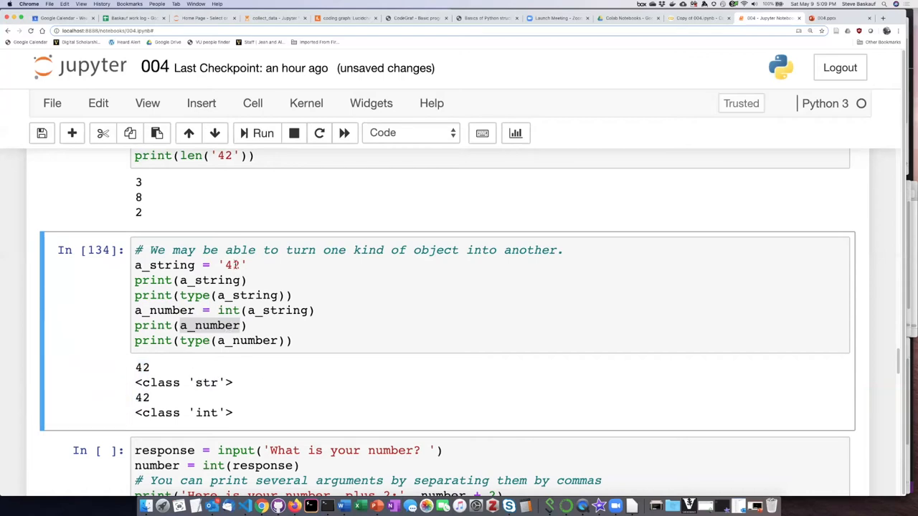
mouse_move(245, 429)
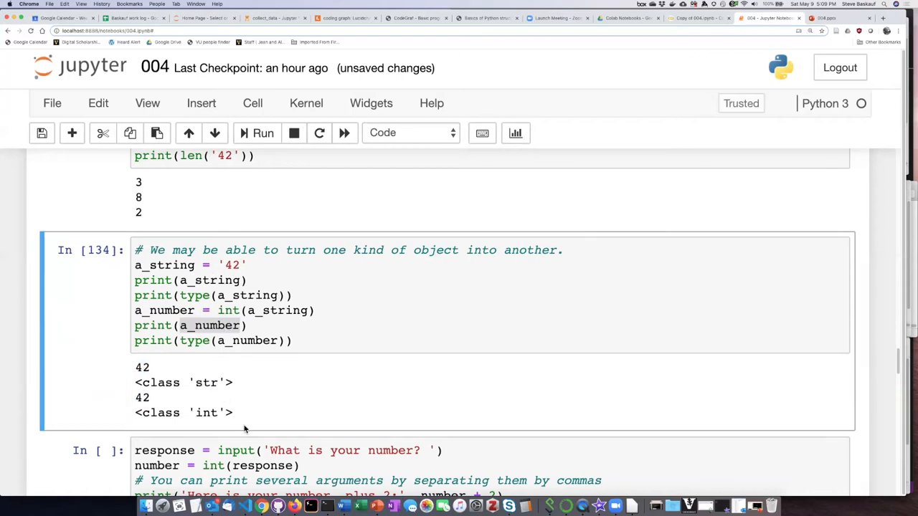
mouse_move(227, 402)
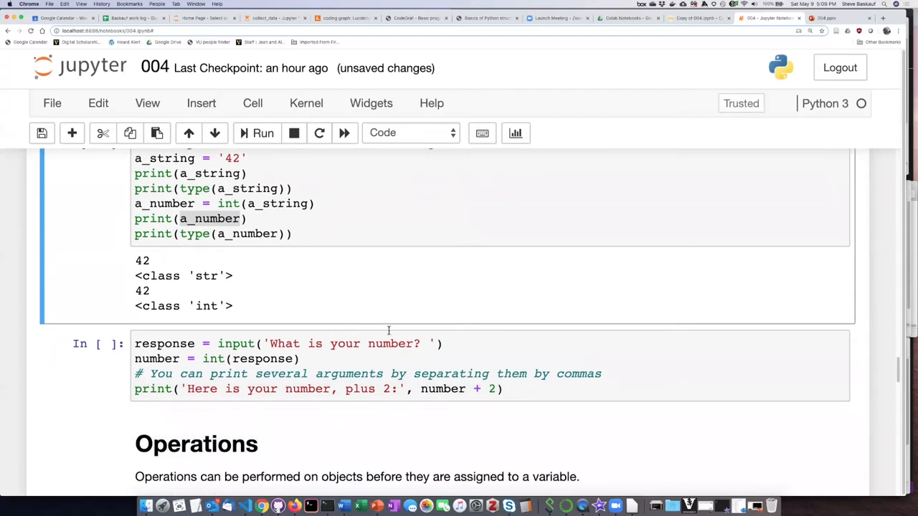
mouse_move(280, 329)
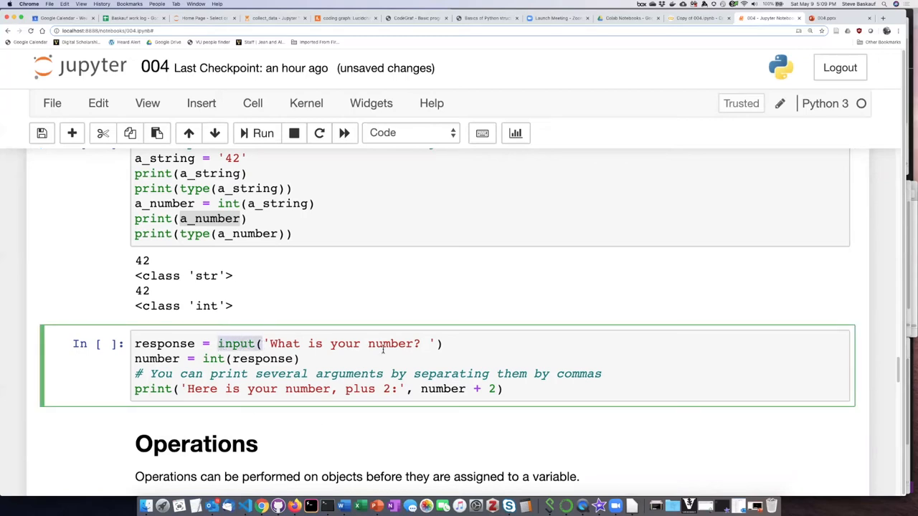
mouse_move(383, 343)
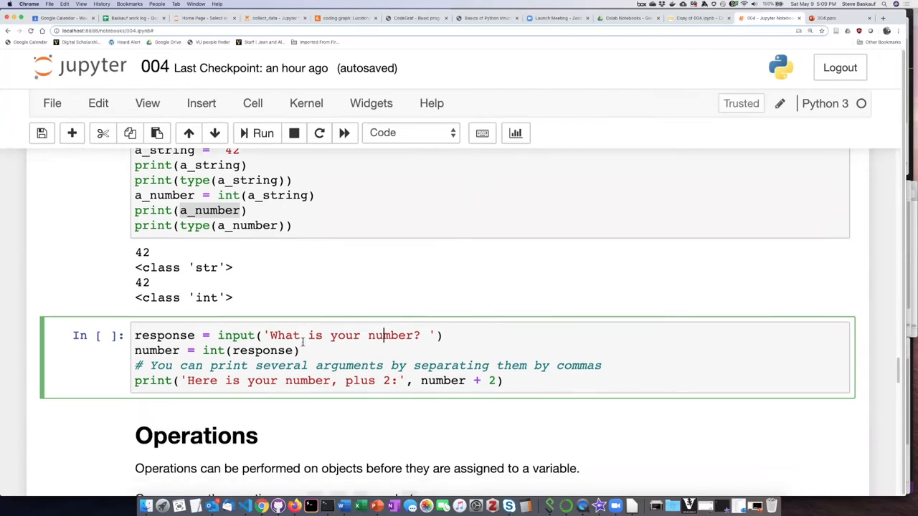
double_click(164, 335)
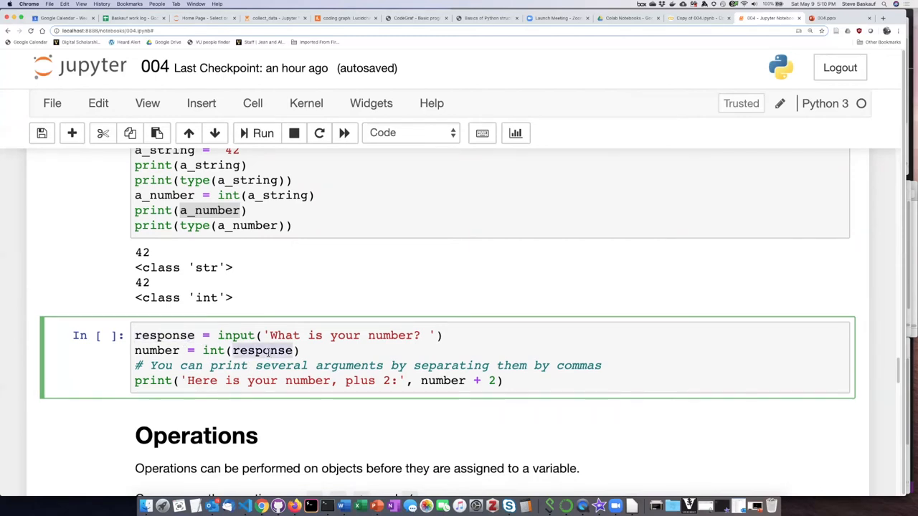
double_click(261, 351)
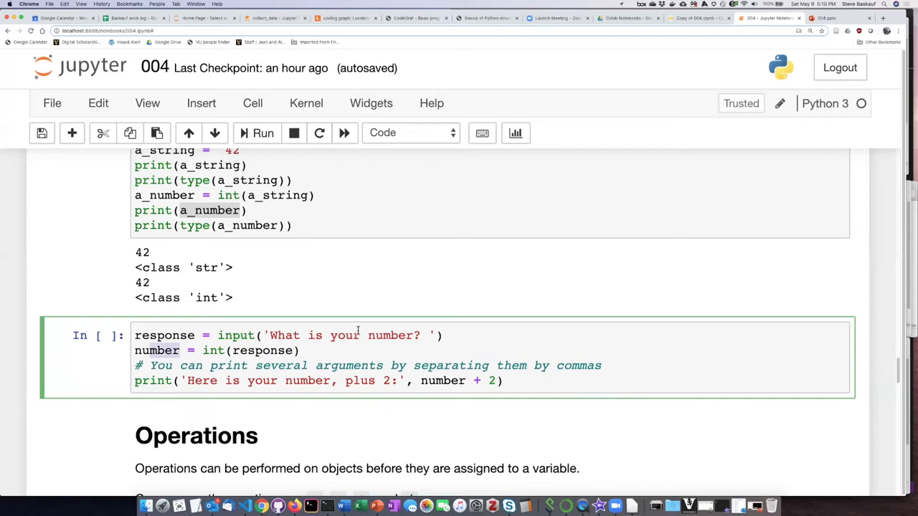
scroll("down", 3)
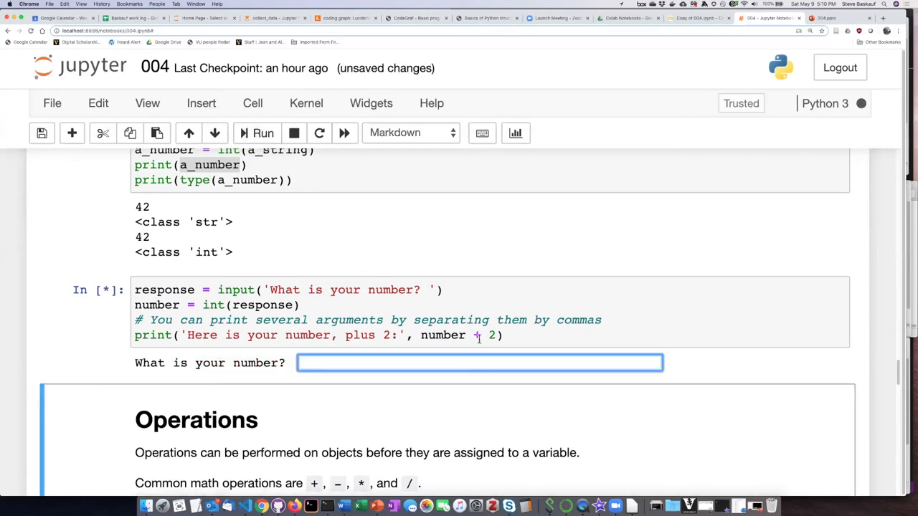
type("5")
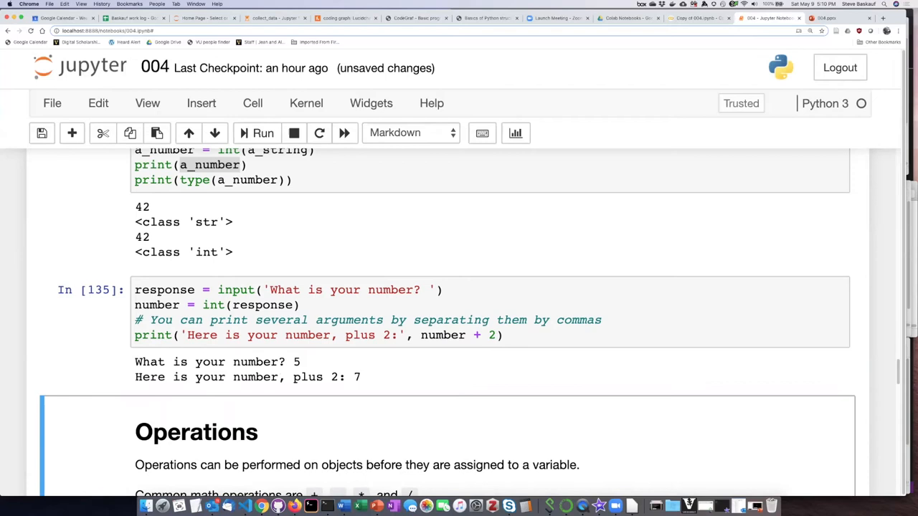
mouse_move(368, 378)
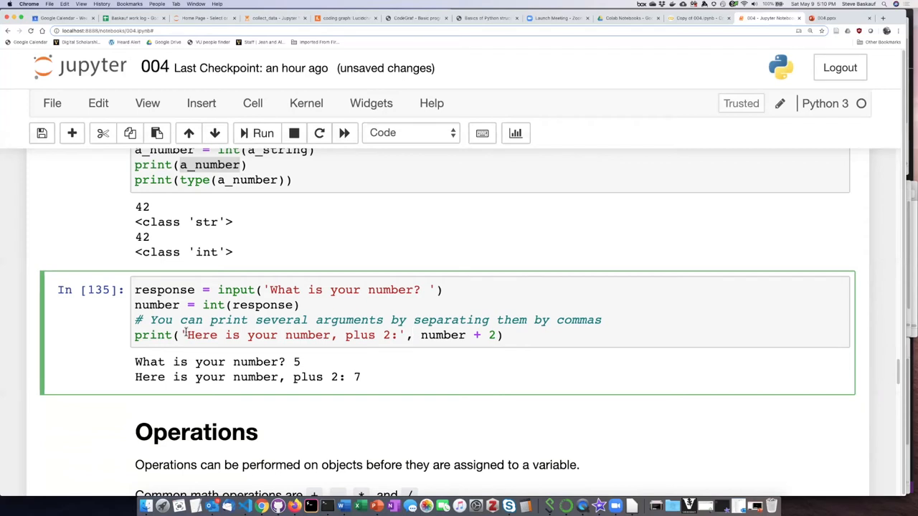
double_click(287, 334)
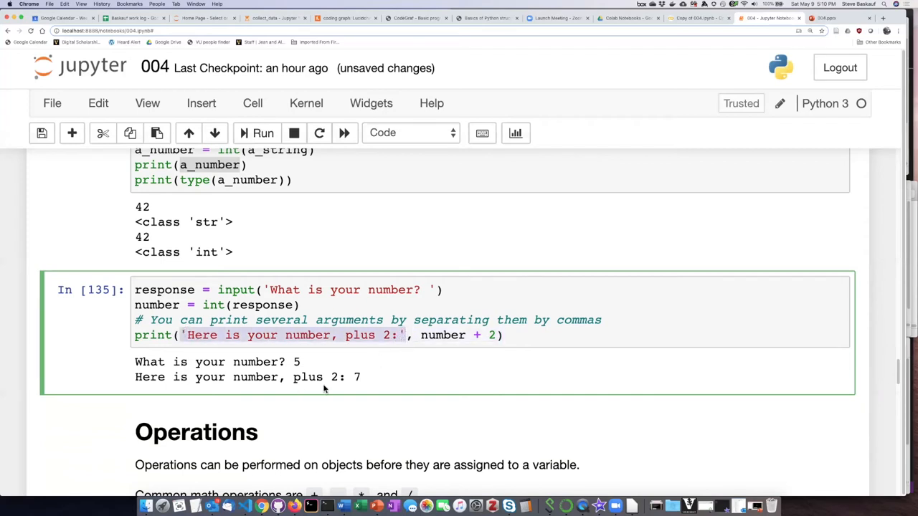
left_click_drag(135, 378, 344, 377)
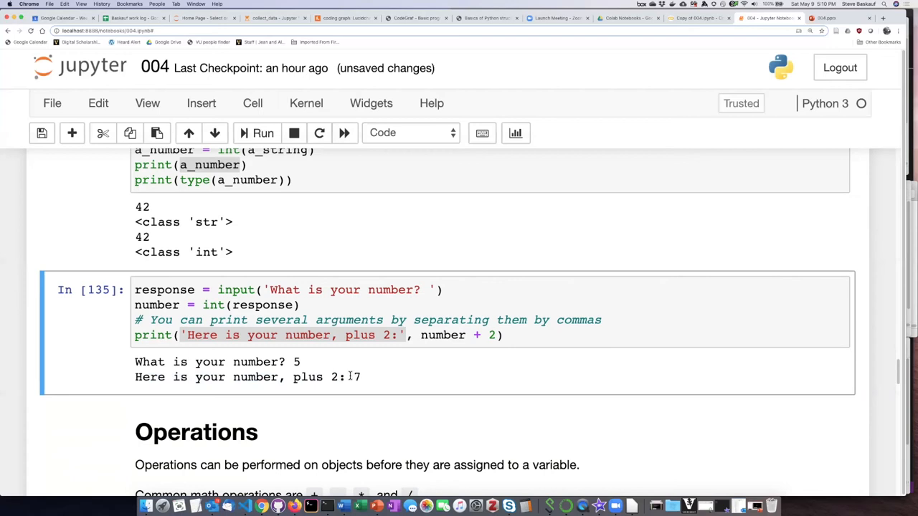
left_click(498, 335)
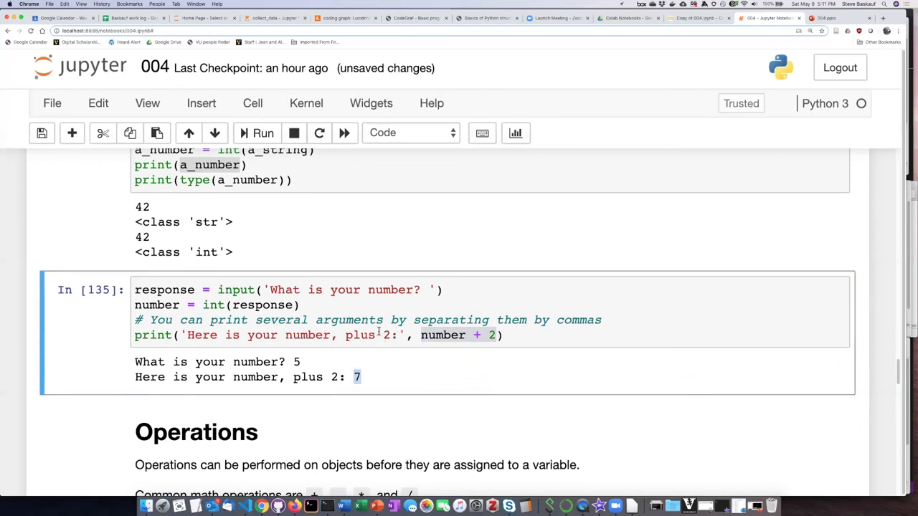
left_click(536, 334)
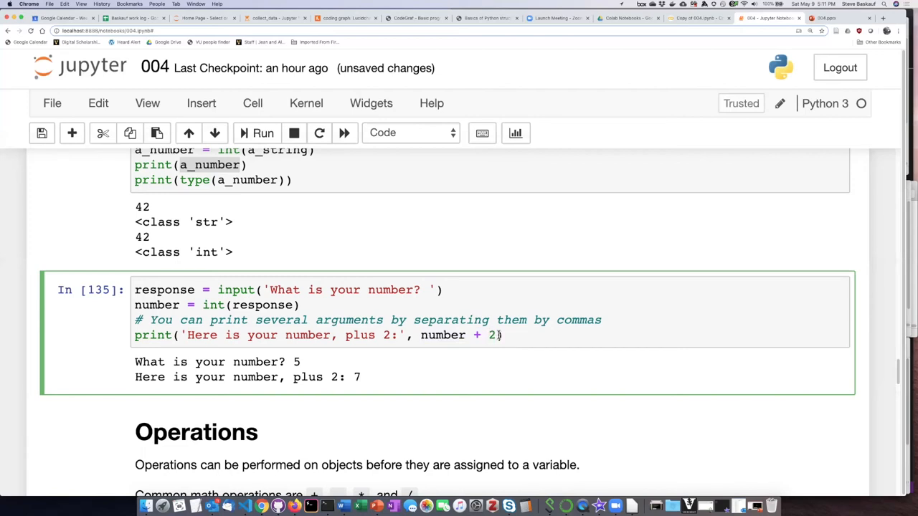
double_click(442, 334)
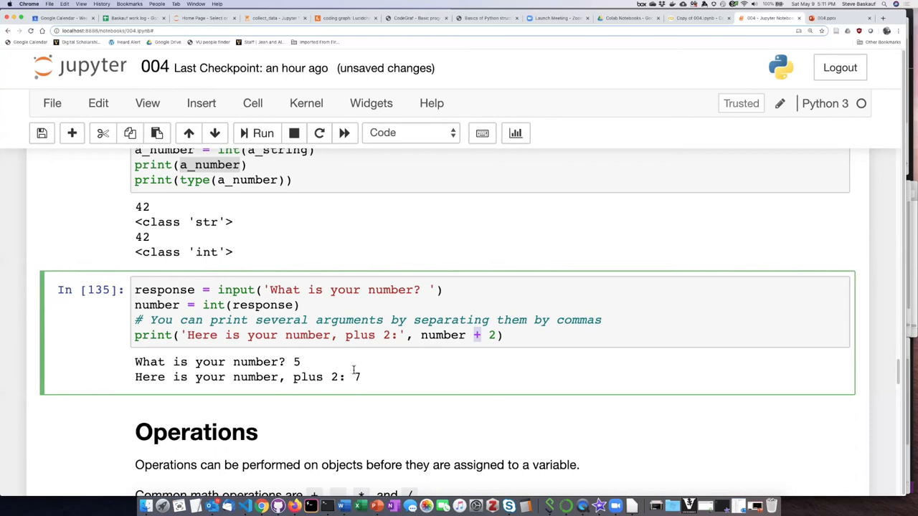
double_click(357, 377)
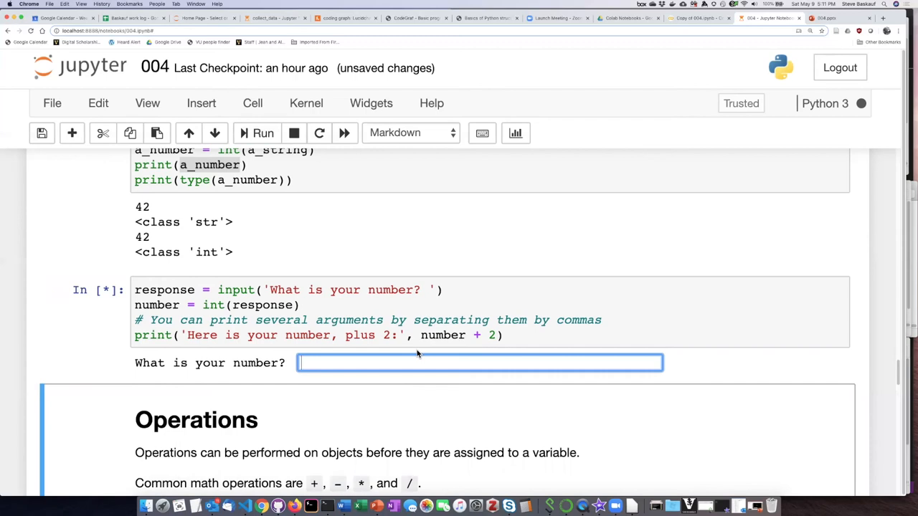
Answer the input prompt with 'dog' and scroll to the int() ValueError traceback
left_click(480, 362)
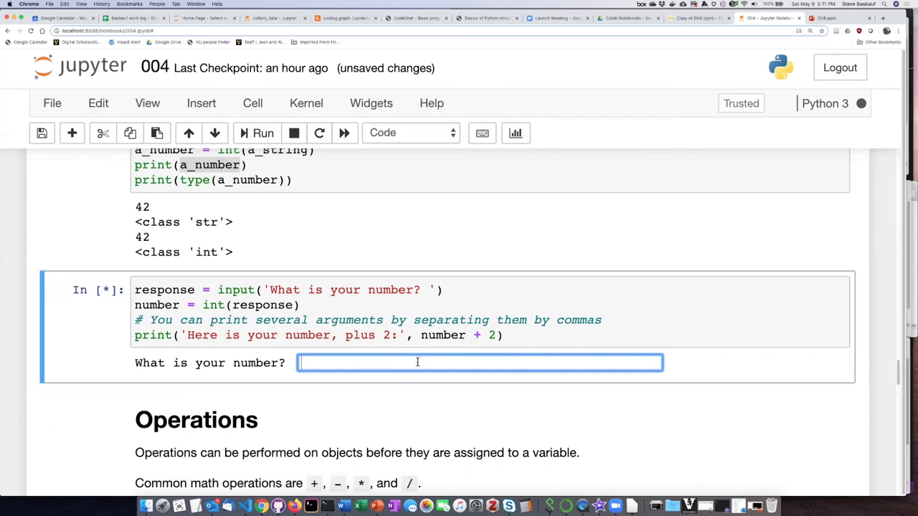
type("dog")
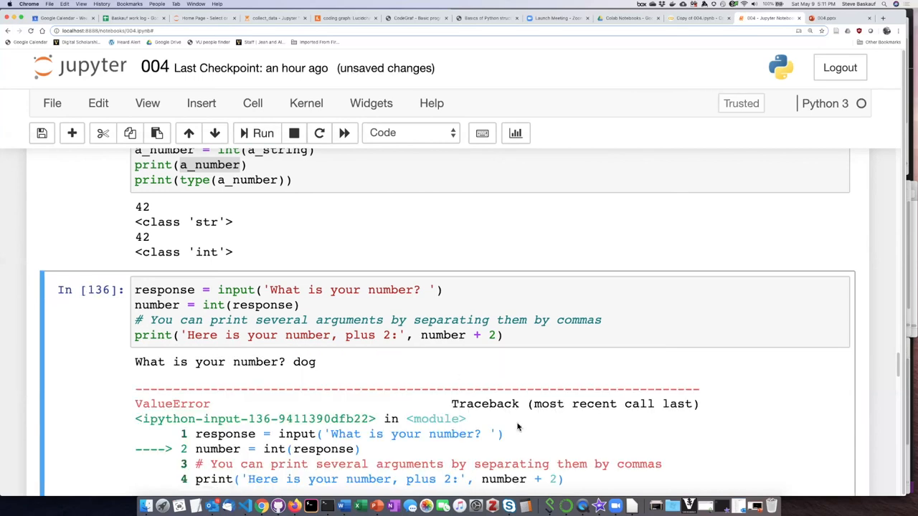
scroll("down", 3)
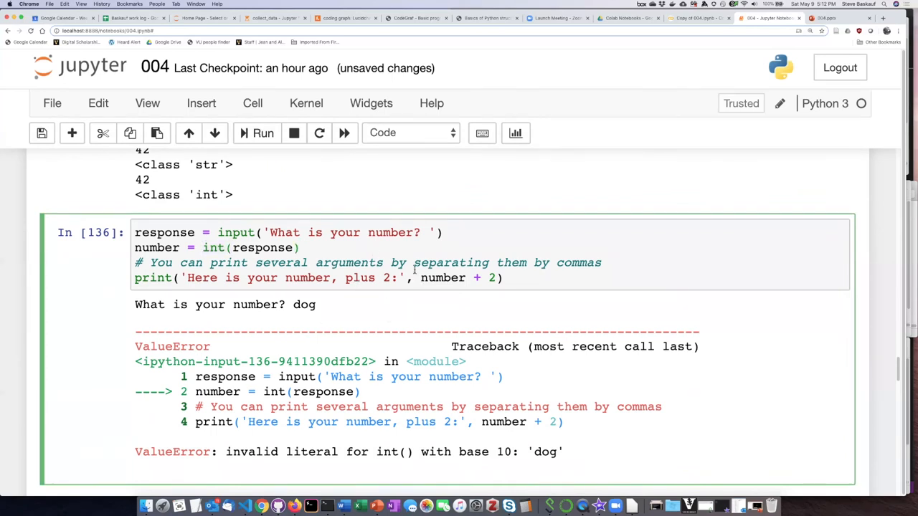
Answer the prompt with 3.14 and scroll through the resulting int() ValueError
left_click(262, 132)
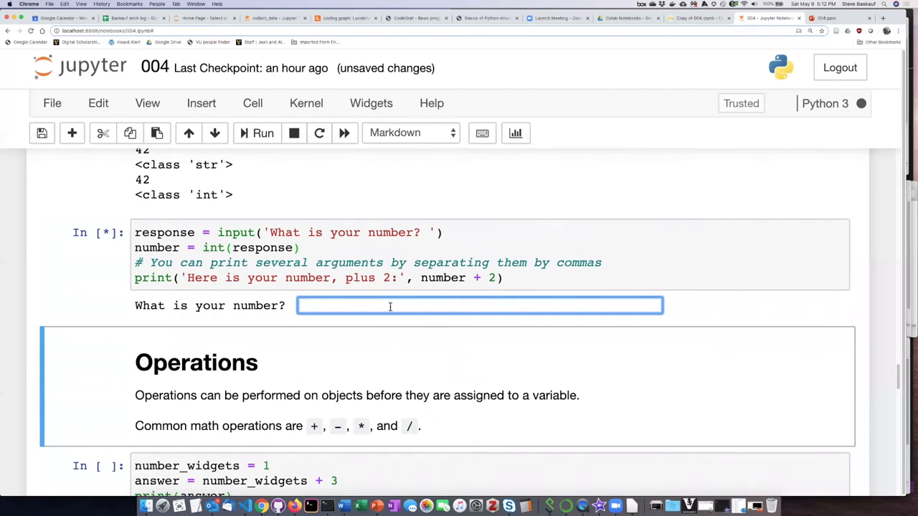
type("3.14")
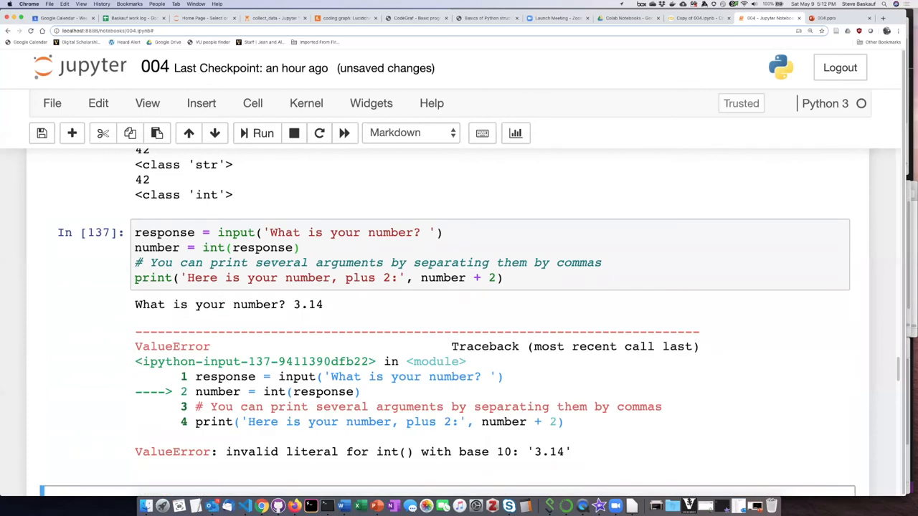
scroll("down", 3)
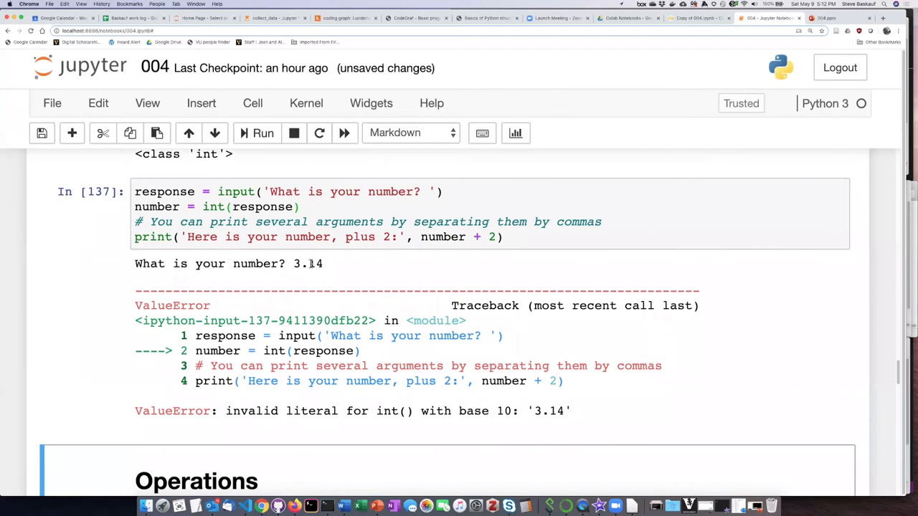
scroll("down", 3)
type("floa")
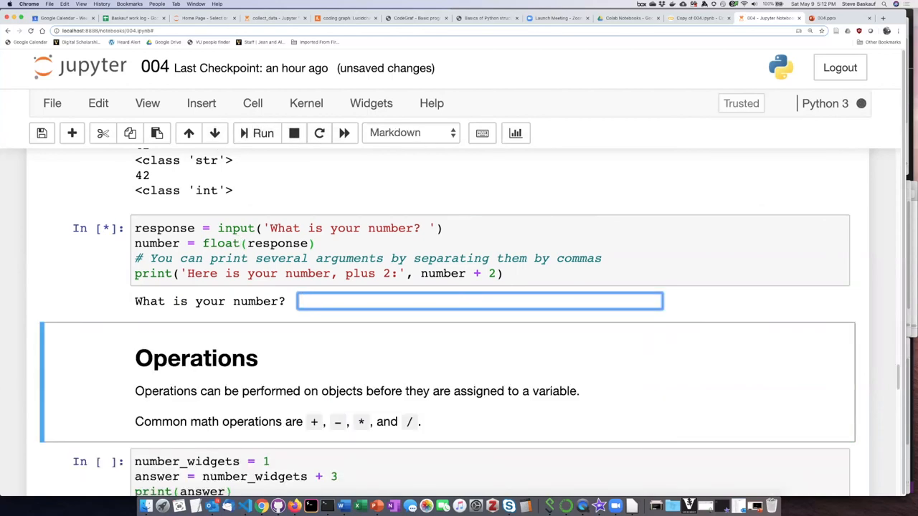
Enter 3.14 at the float() prompt and highlight the output 5.140000000000001
type("3.14")
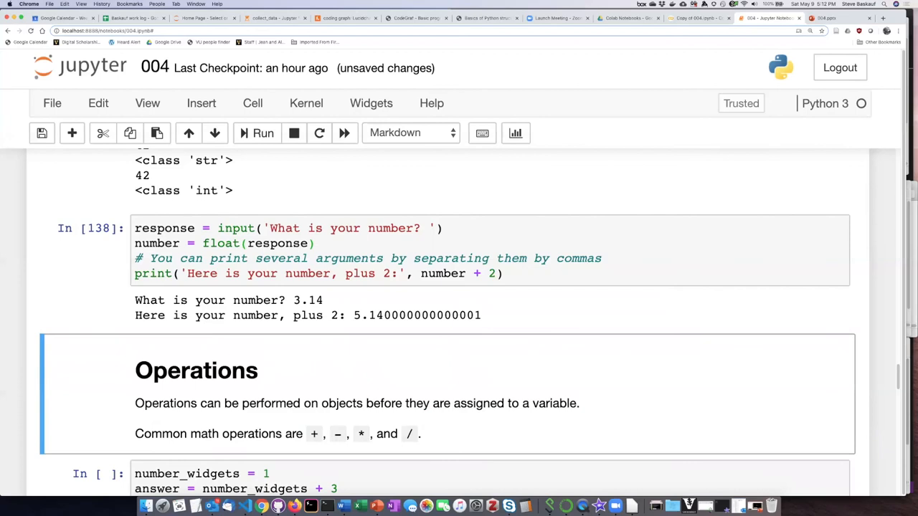
mouse_move(402, 352)
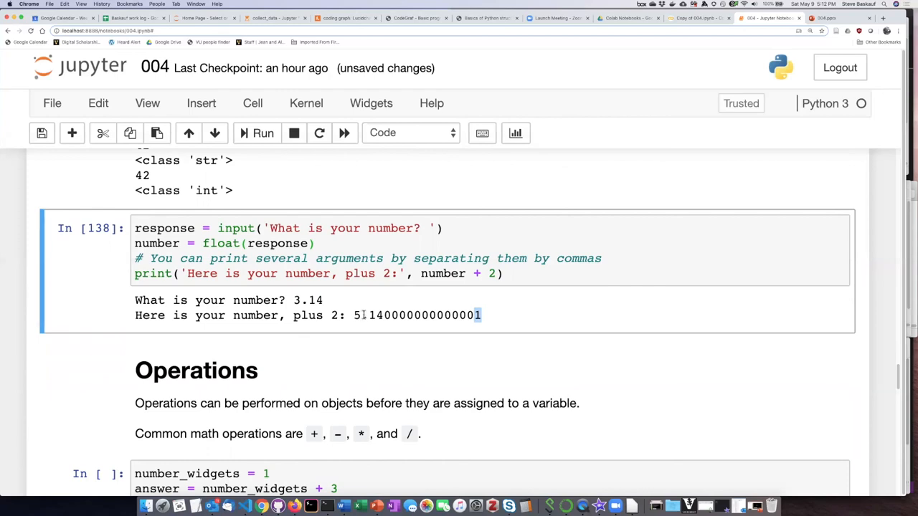
mouse_move(370, 332)
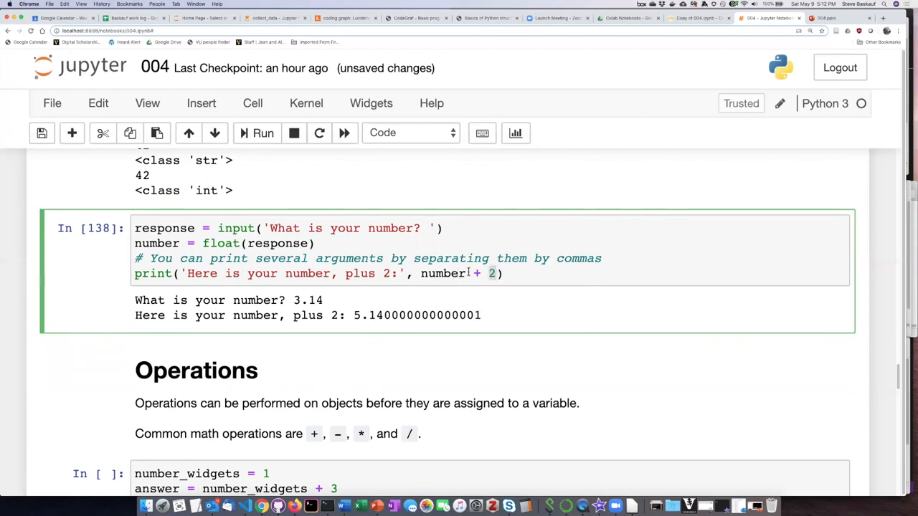
double_click(442, 273)
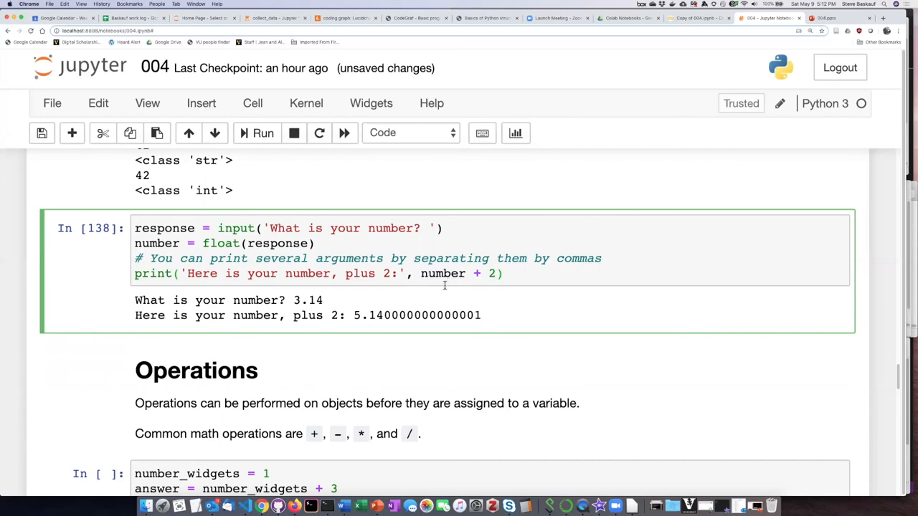
left_click_drag(353, 315, 481, 316)
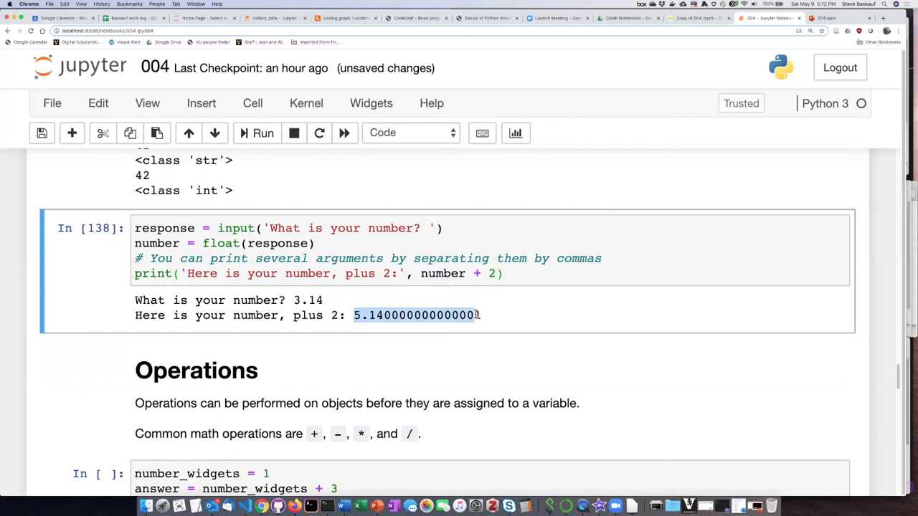